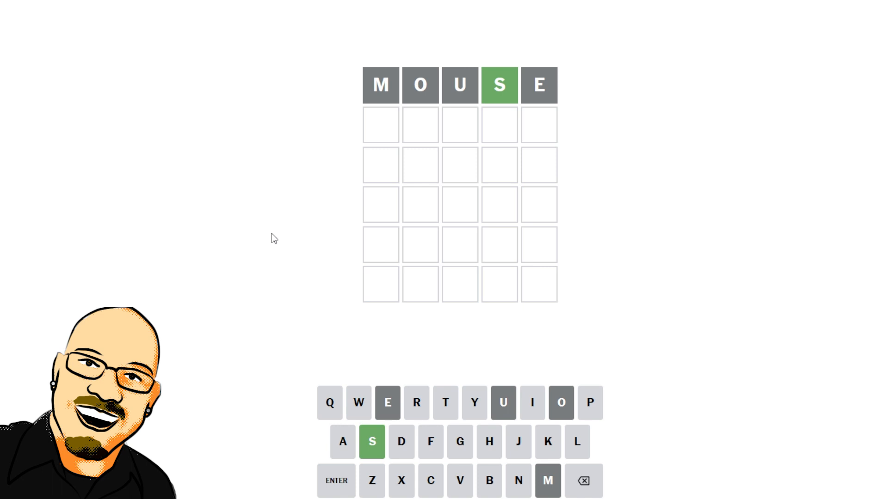
{"action": "mouse_move", "coordinate": [522, 170]}
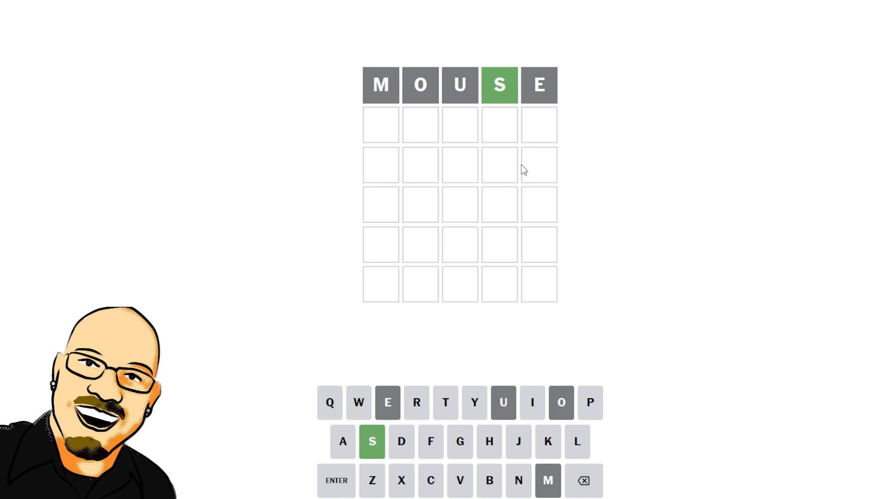
{"action": "mouse_move", "coordinate": [467, 125]}
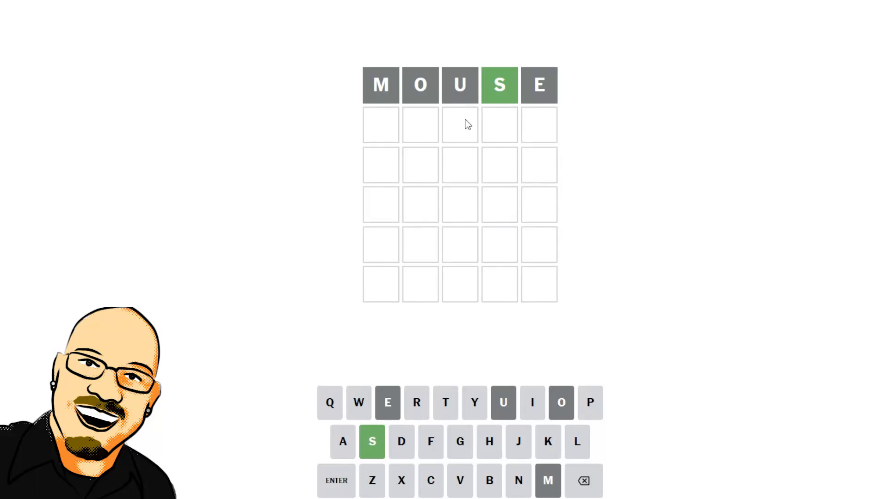
{"action": "mouse_move", "coordinate": [573, 137]}
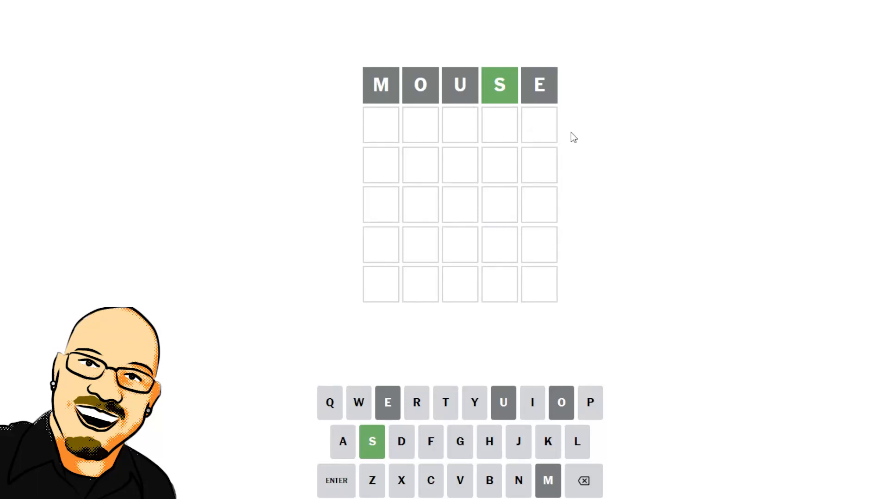
{"action": "mouse_move", "coordinate": [608, 166]}
{"action": "type", "text": "FLC"}
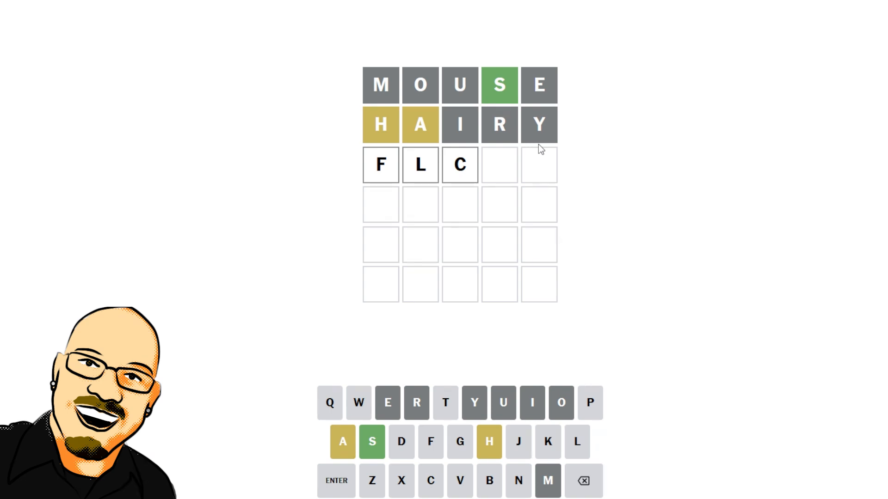
- Correct and submit the third guess FLASH, continuing toward the answer GNASH
{"action": "key", "text": "Backspace"}
{"action": "type", "text": "ASH"}
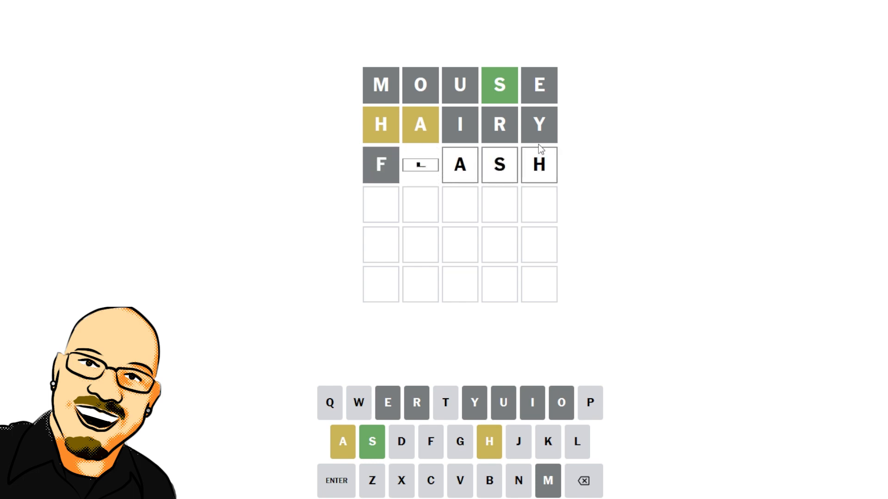
{"action": "key", "text": "Enter"}
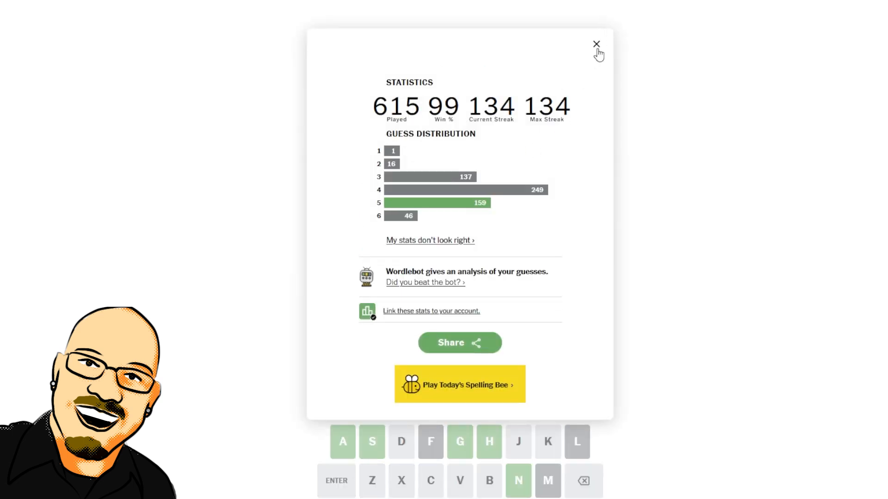
- Close the Statistics popup to return to the solved GNASH board
{"action": "left_click", "coordinate": [595, 44]}
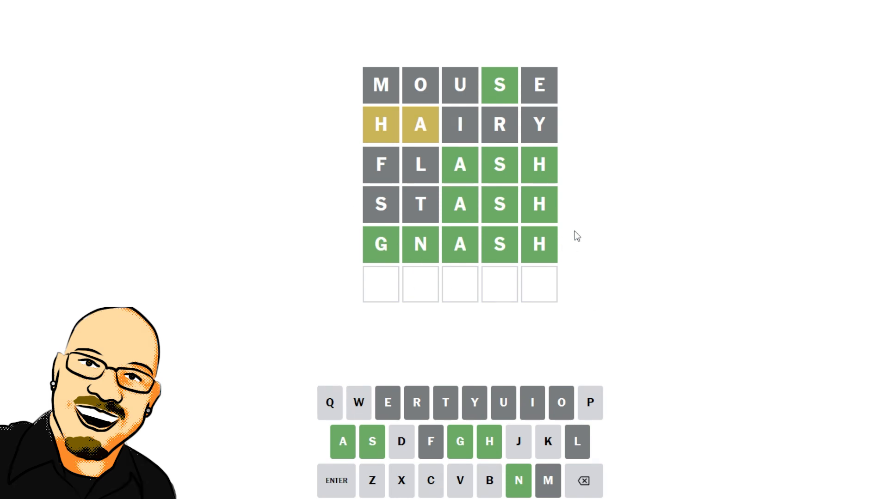
{"action": "mouse_move", "coordinate": [420, 245]}
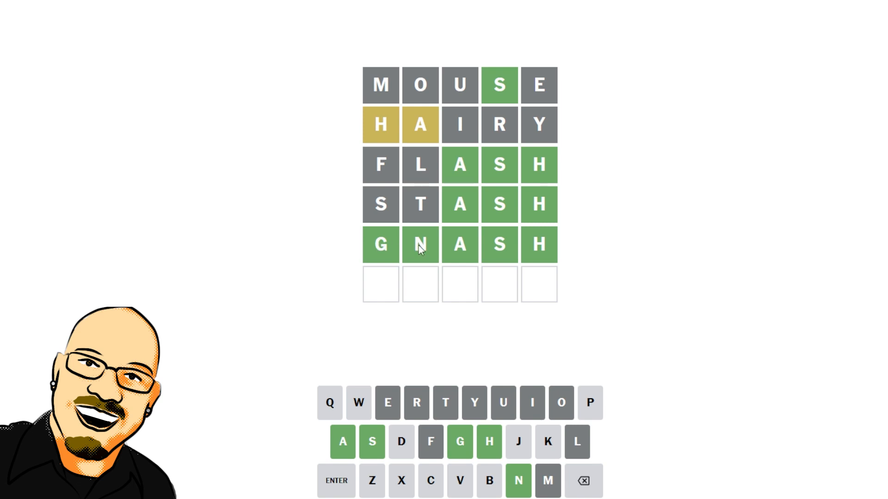
{"action": "mouse_move", "coordinate": [338, 213]}
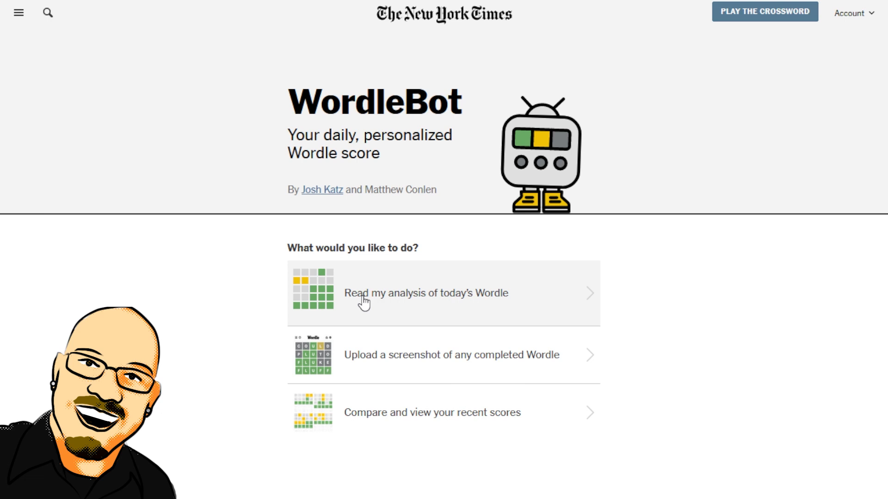
- View today's skill and luck ratings, then page through the first- and second-guess analyses to HAIRY
{"action": "left_click", "coordinate": [425, 293]}
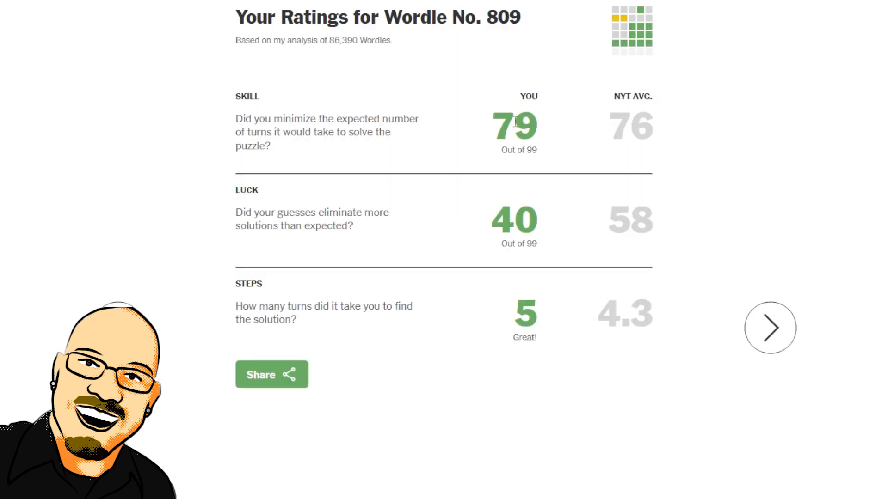
{"action": "left_click", "coordinate": [769, 327]}
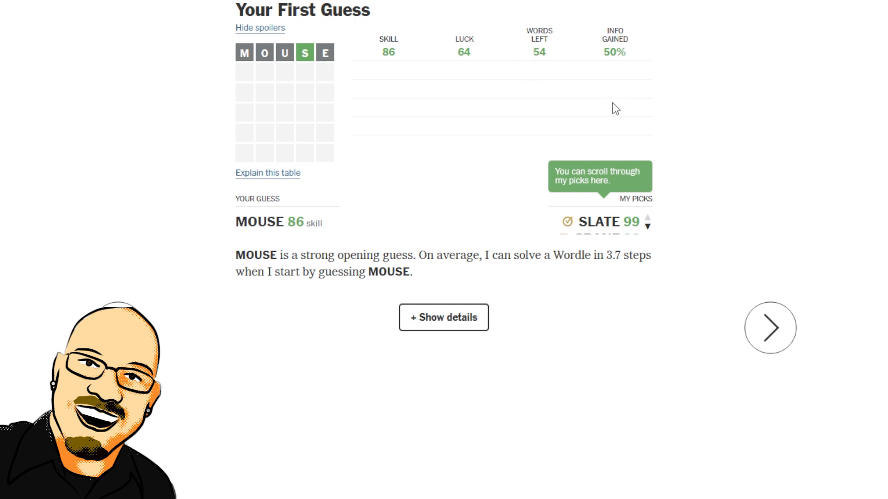
{"action": "left_click", "coordinate": [769, 328]}
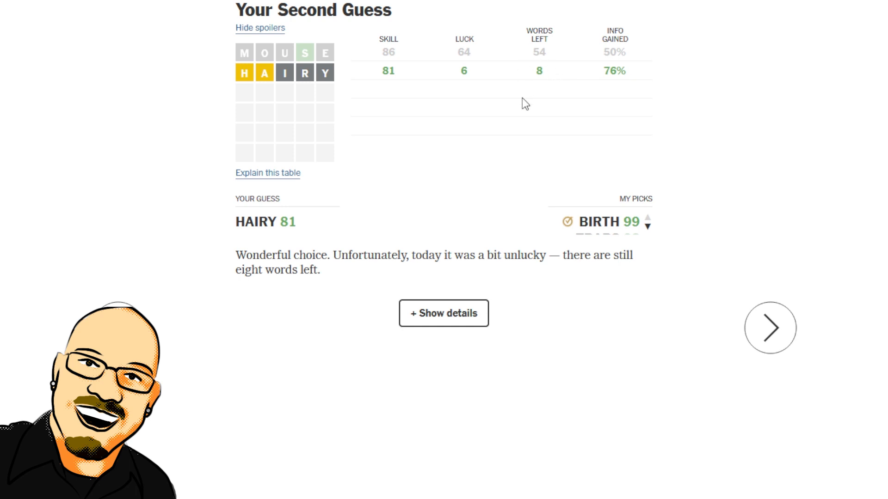
- Review the third-guess FLASH analysis and readers' choices, then advance to the STASH analysis
{"action": "left_click", "coordinate": [769, 328]}
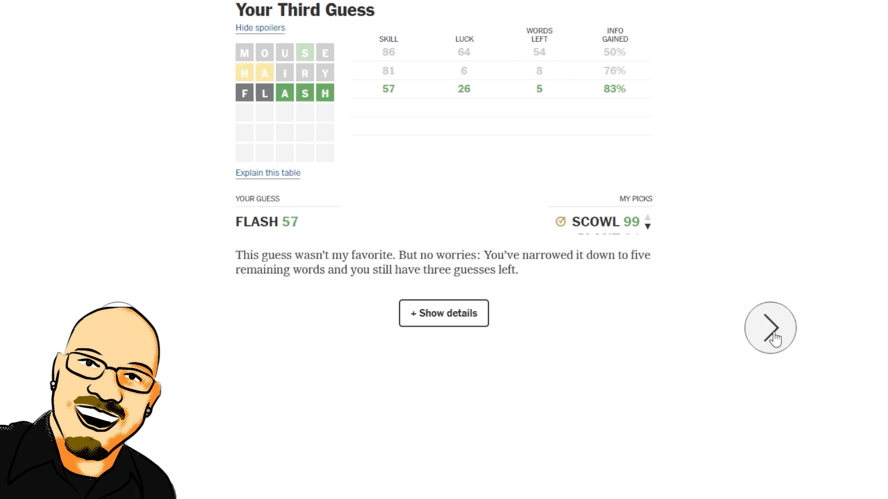
{"action": "mouse_move", "coordinate": [572, 115]}
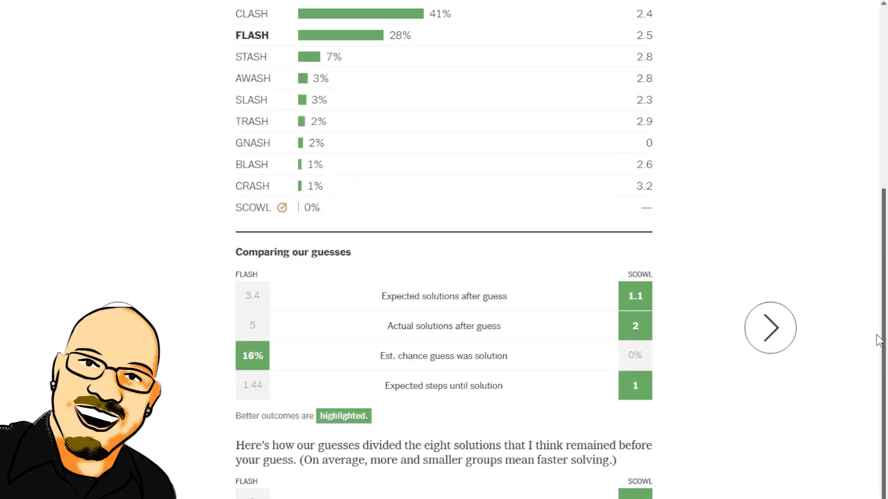
{"action": "scroll", "scroll_direction": "down", "scroll_amount": 3}
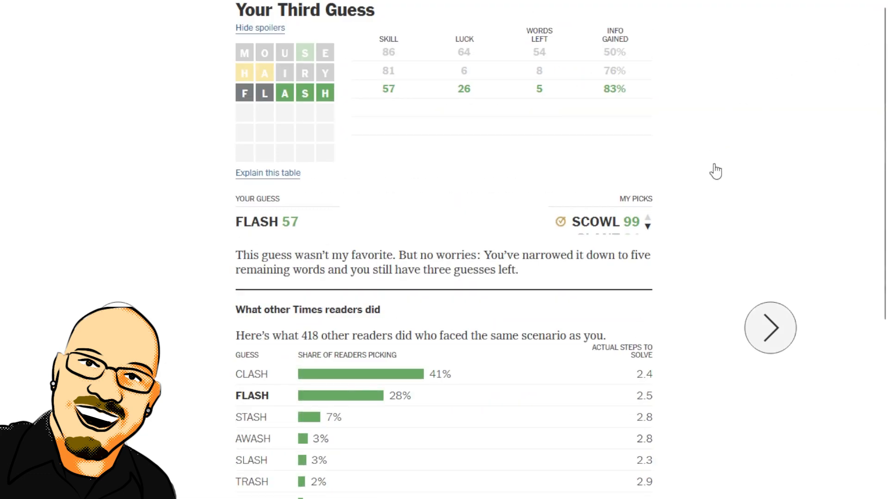
{"action": "left_click", "coordinate": [768, 328]}
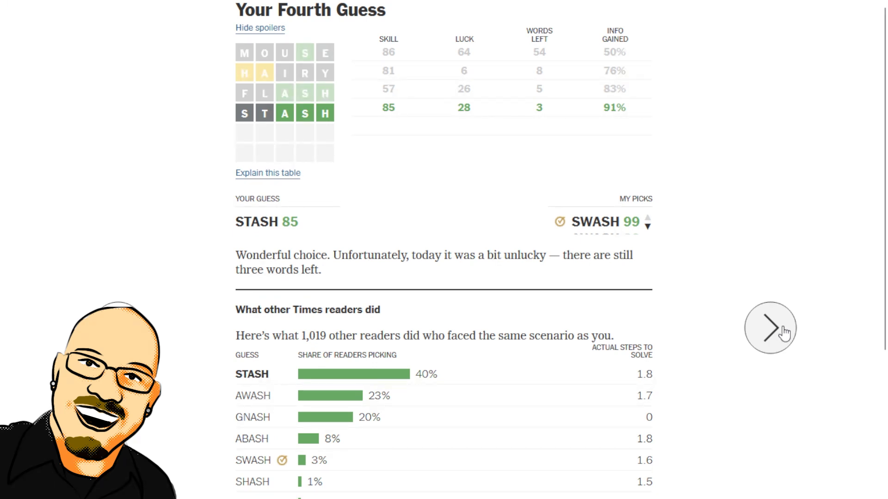
- Read the fifth-guess GNASH analysis, rated 92, alongside other readers' choices
{"action": "left_click", "coordinate": [769, 328]}
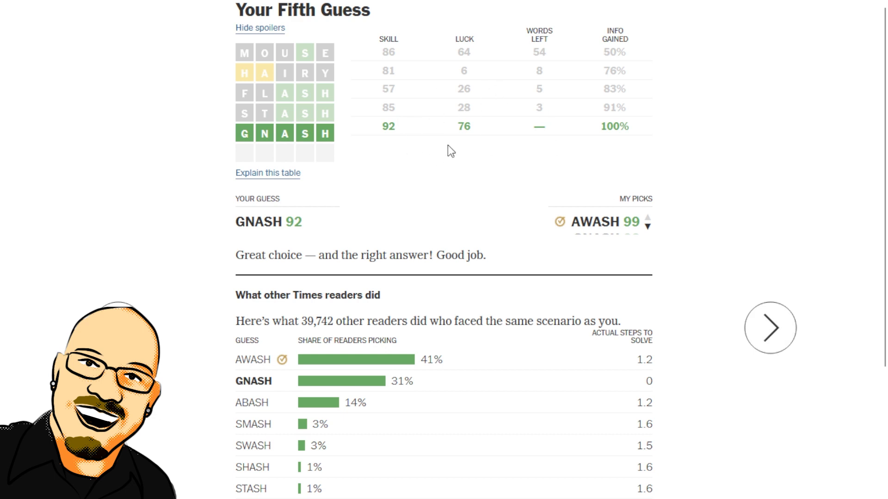
{"action": "mouse_move", "coordinate": [452, 151]}
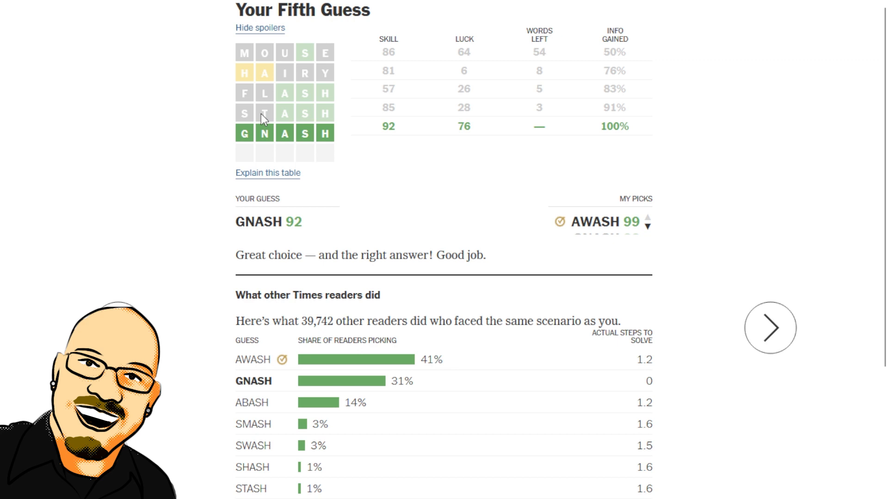
{"action": "mouse_move", "coordinate": [258, 120]}
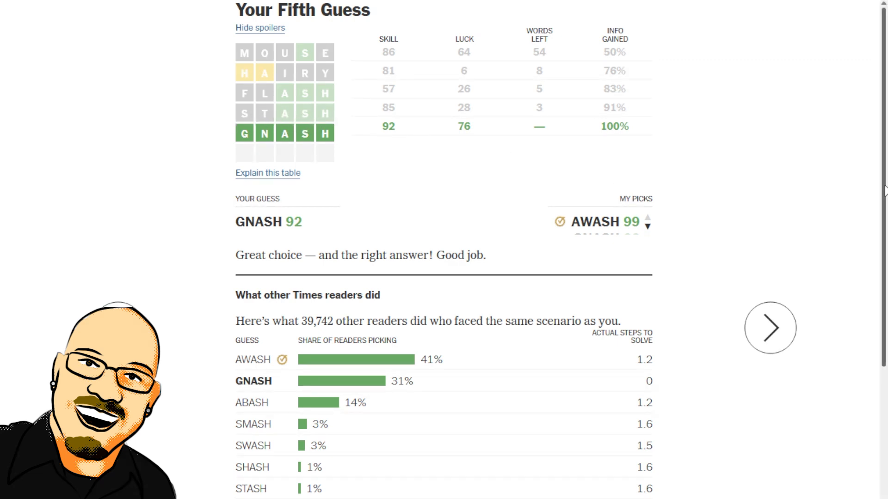
{"action": "scroll", "scroll_direction": "down", "scroll_amount": 3}
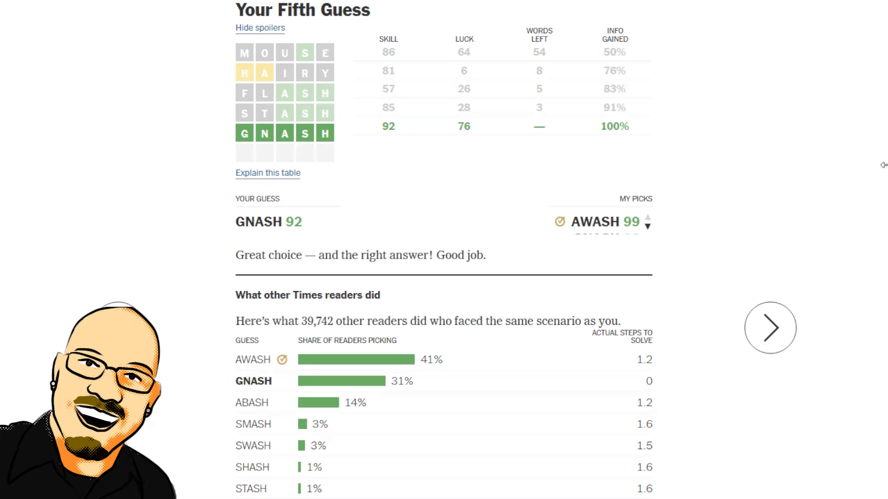
{"action": "mouse_move", "coordinate": [439, 137]}
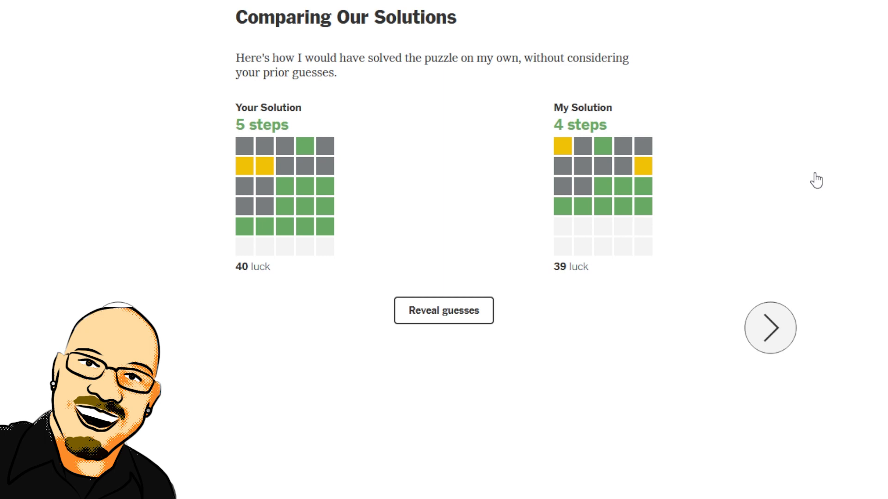
- Reveal both solutions: MOUSE-to-GNASH versus the bot's SLATE, CURBS, AWASH, GNASH
{"action": "left_click", "coordinate": [443, 311]}
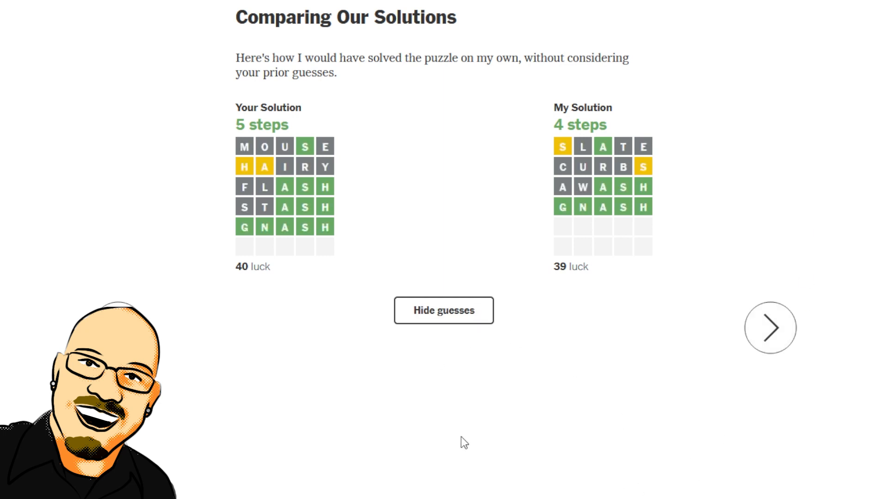
{"action": "mouse_move", "coordinate": [419, 306]}
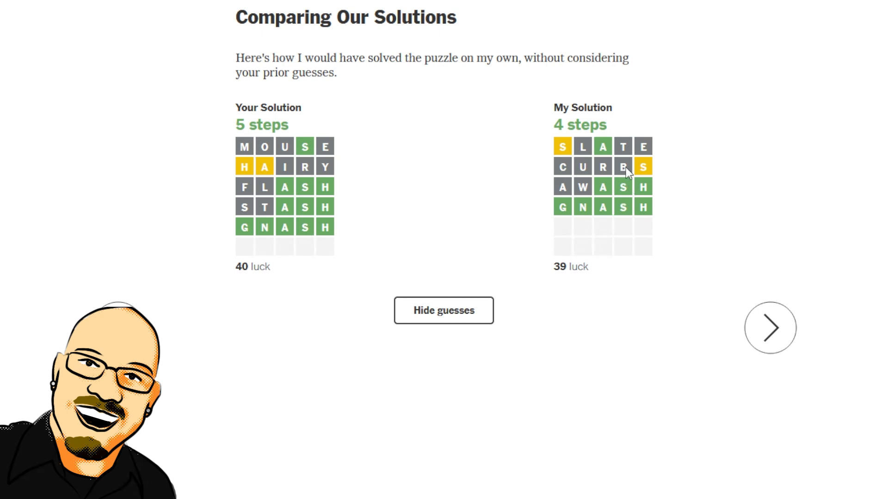
{"action": "mouse_move", "coordinate": [614, 110]}
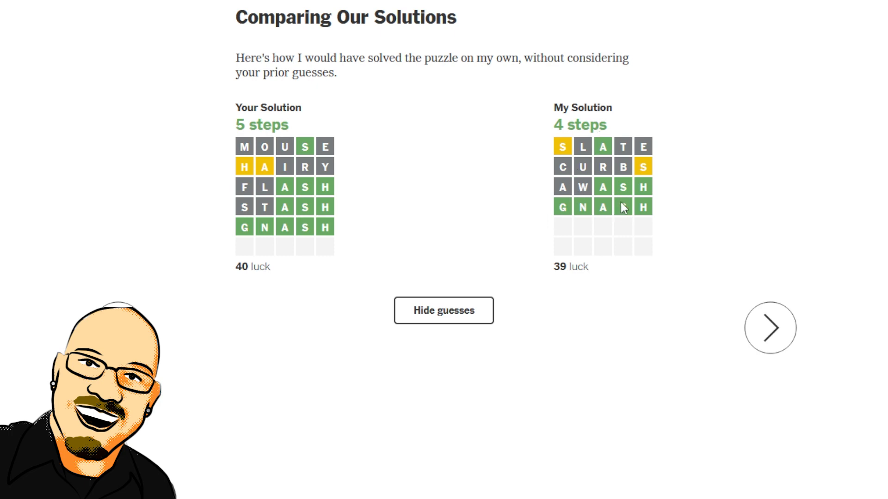
{"action": "mouse_move", "coordinate": [559, 189]}
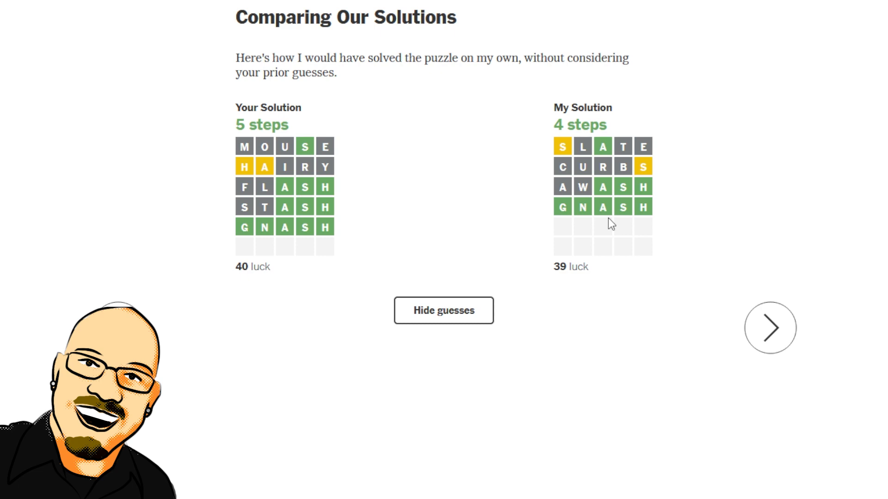
{"action": "mouse_move", "coordinate": [769, 328]}
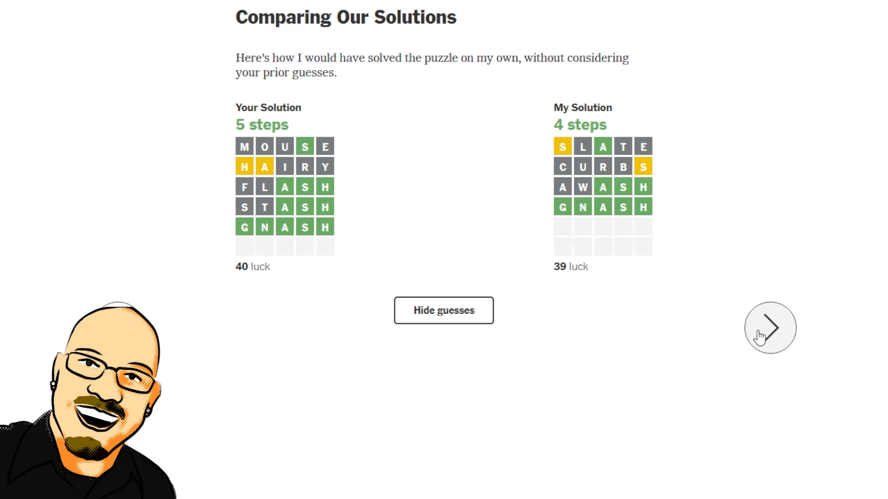
- Step through everyone's-guesses charts to turn 6 where GNASH hits 92.6%, then continue to Connections
{"action": "left_click", "coordinate": [770, 327]}
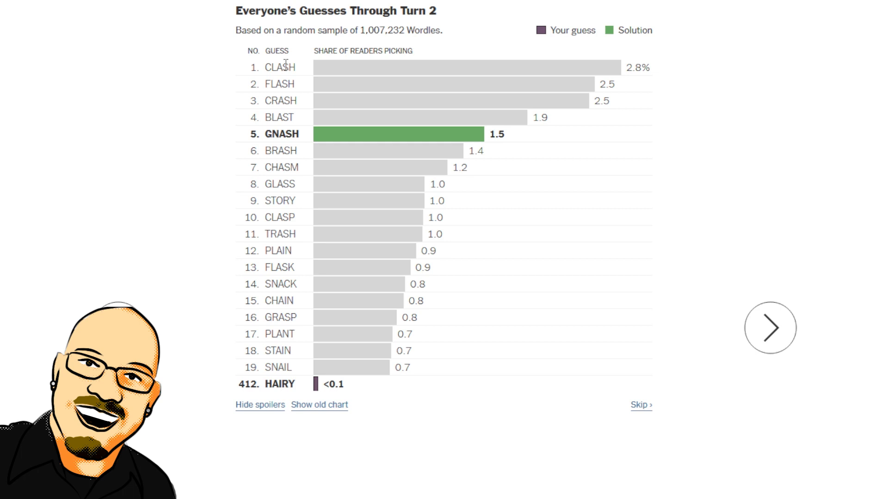
{"action": "mouse_move", "coordinate": [758, 325]}
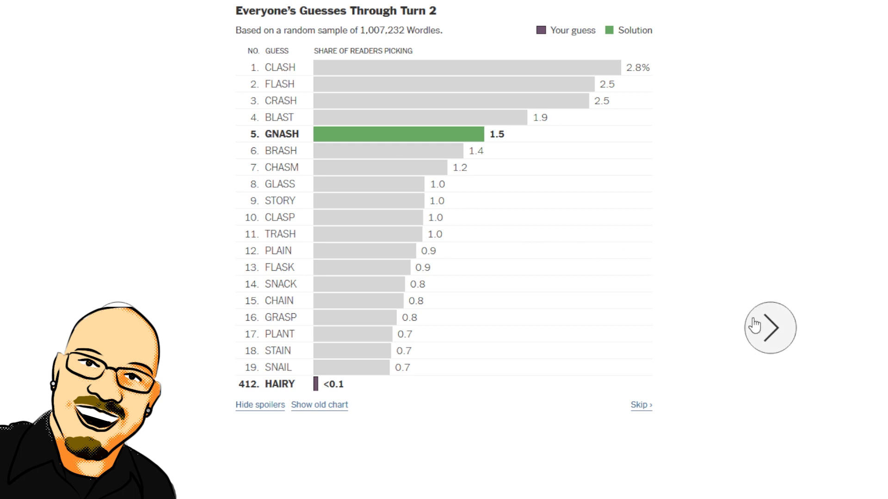
{"action": "left_click", "coordinate": [768, 327]}
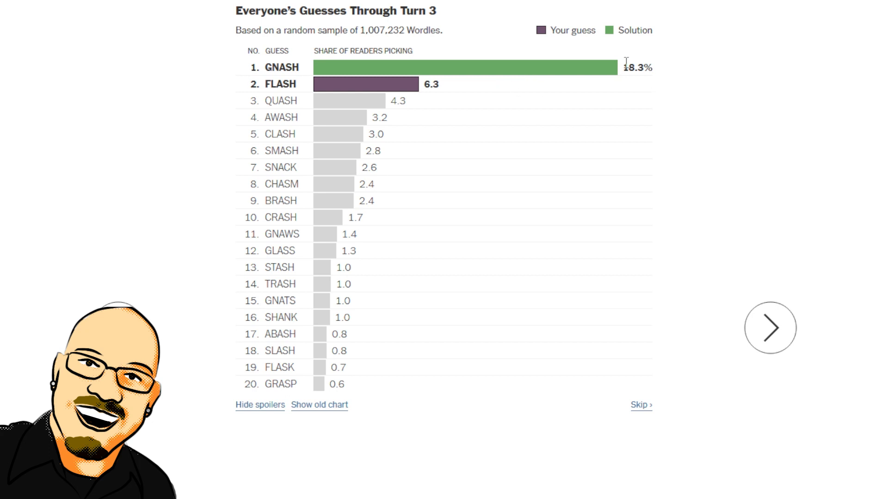
{"action": "left_click", "coordinate": [769, 327]}
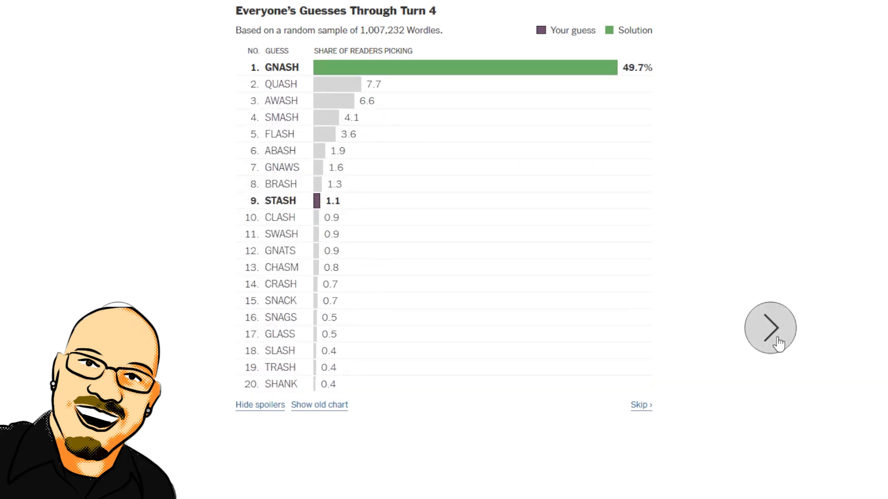
{"action": "left_click", "coordinate": [769, 328]}
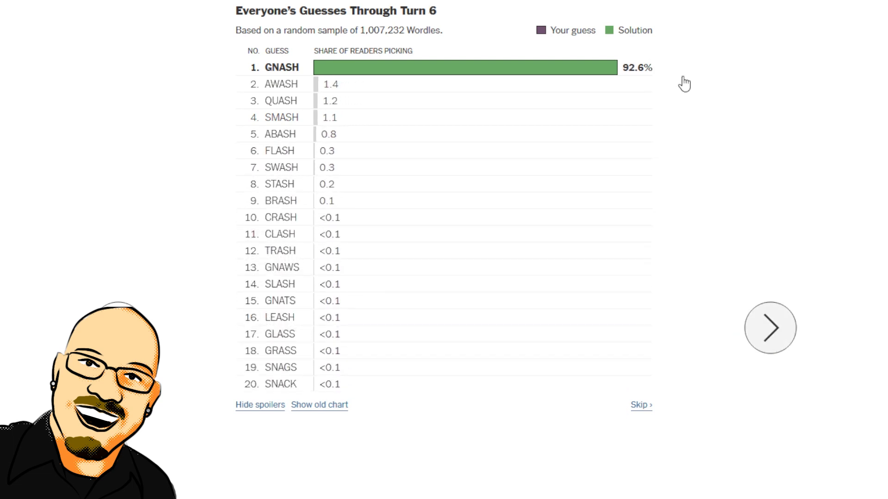
{"action": "mouse_move", "coordinate": [713, 72]}
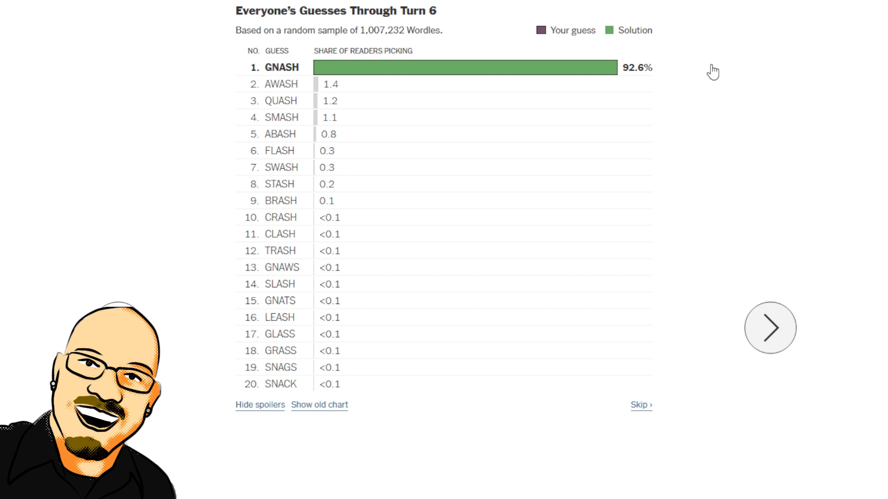
{"action": "mouse_move", "coordinate": [716, 74]}
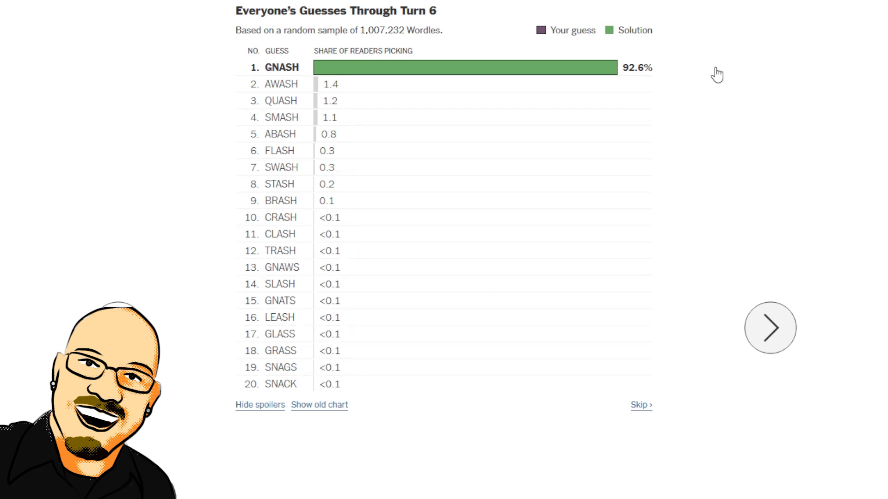
{"action": "mouse_move", "coordinate": [709, 276]}
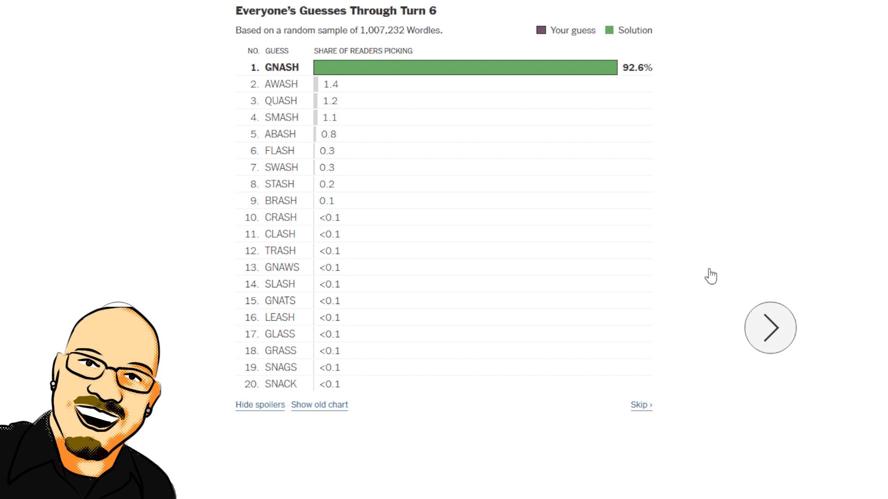
{"action": "mouse_move", "coordinate": [765, 334]}
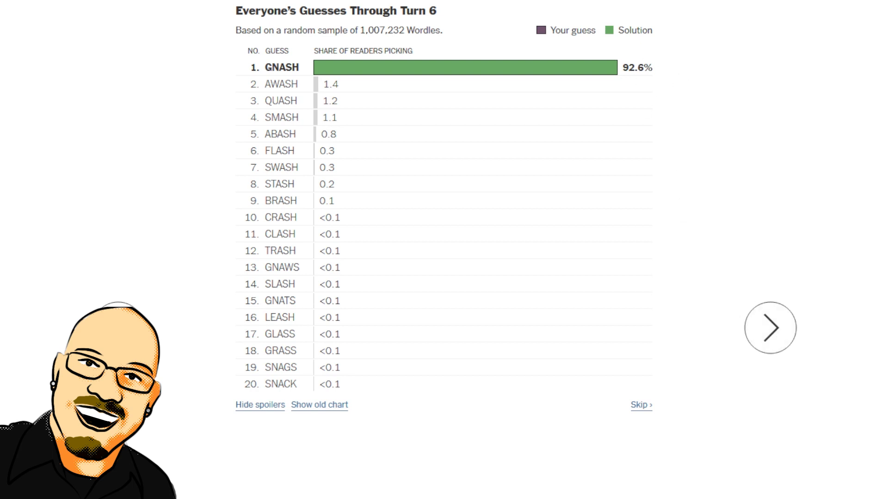
{"action": "left_click", "coordinate": [769, 327]}
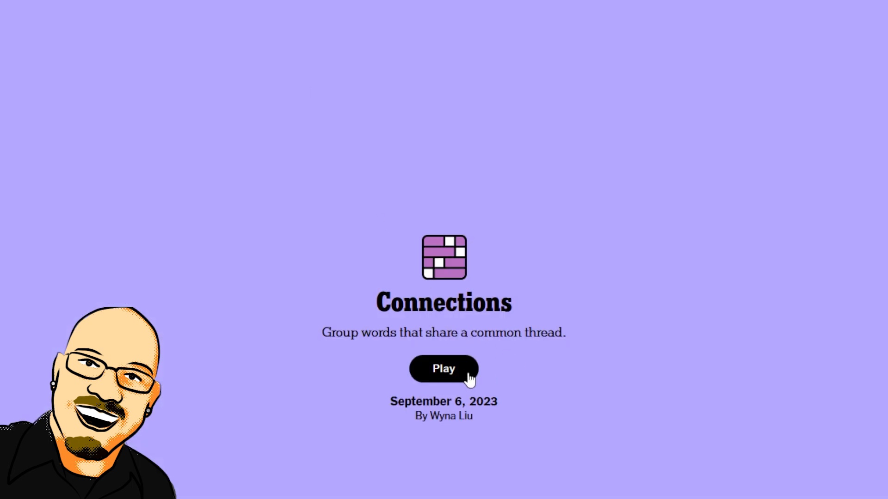
- Start the September 6 puzzle and solve the Chinese zodiac group TIGER, RABBIT, DRAGON, HORSE
{"action": "left_click", "coordinate": [442, 369]}
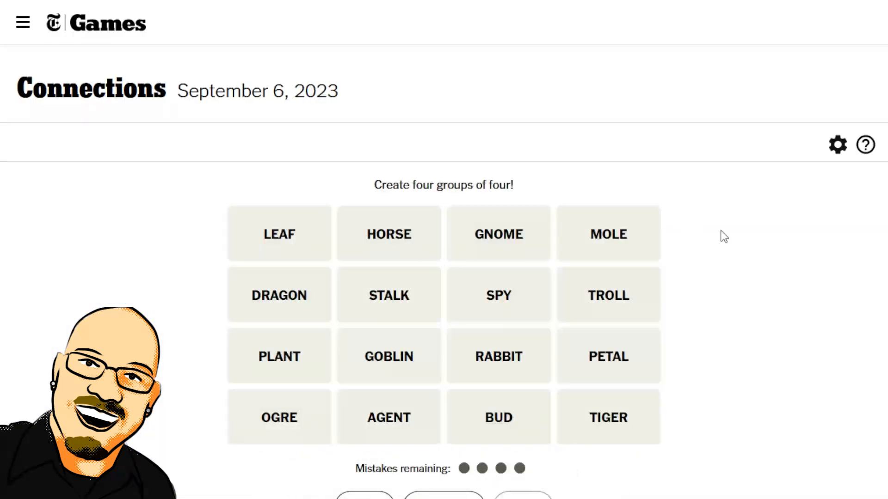
{"action": "mouse_move", "coordinate": [724, 254]}
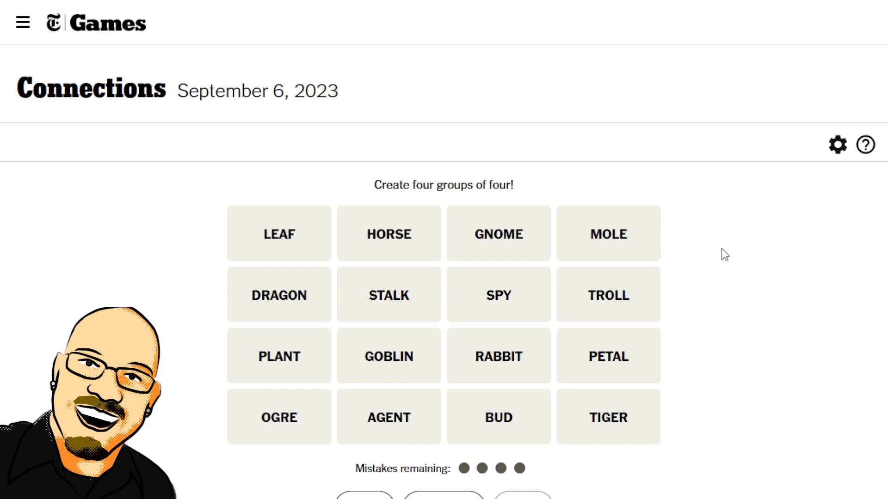
{"action": "mouse_move", "coordinate": [779, 294]}
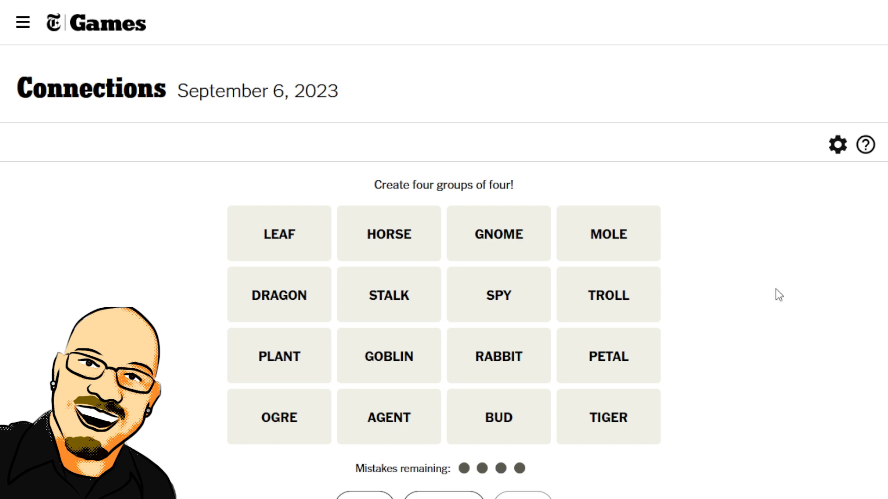
{"action": "left_click", "coordinate": [608, 417]}
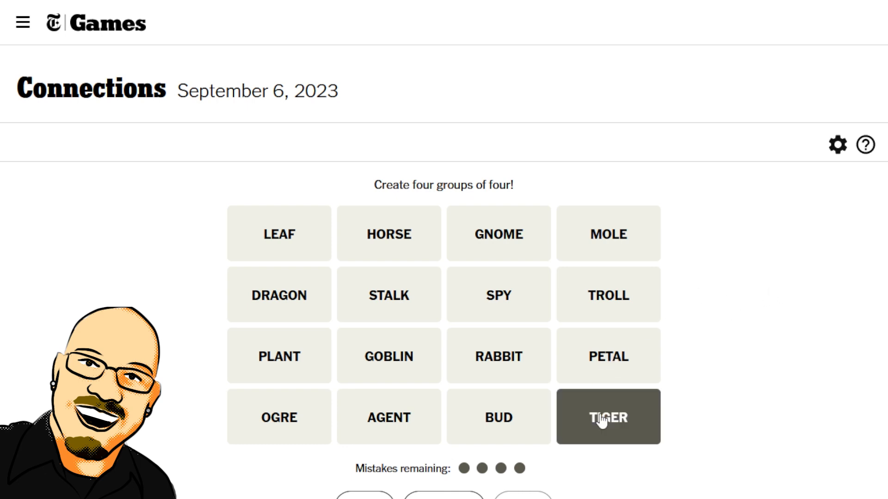
{"action": "left_click", "coordinate": [497, 355]}
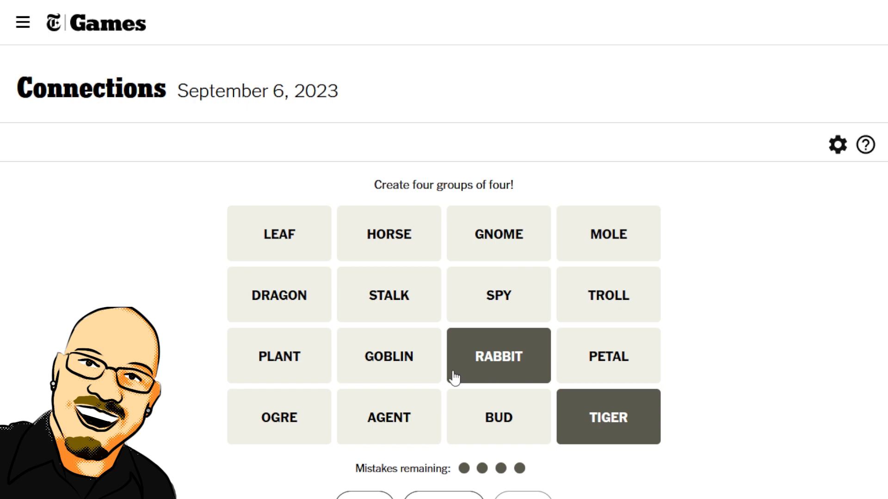
{"action": "left_click", "coordinate": [278, 294]}
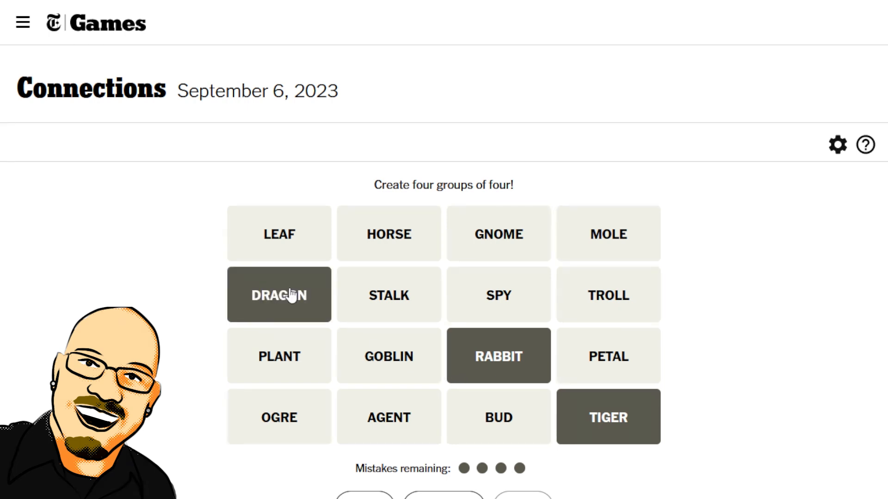
{"action": "mouse_move", "coordinate": [533, 396]}
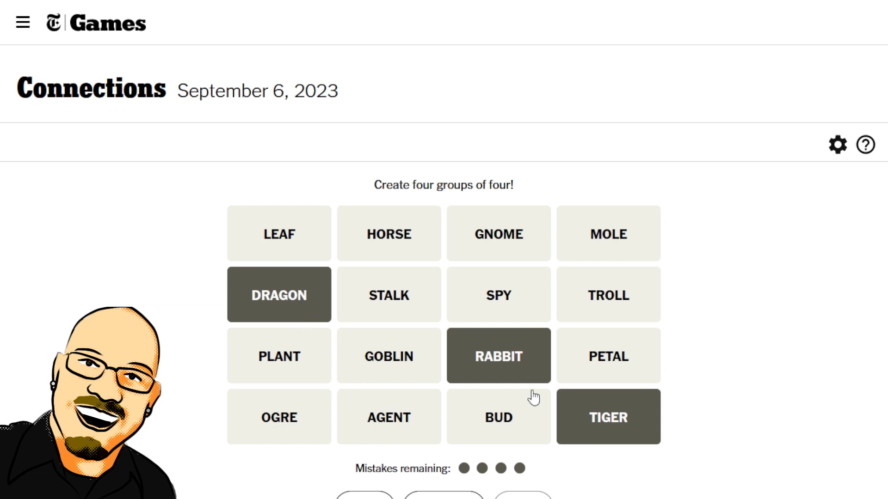
{"action": "left_click", "coordinate": [388, 232]}
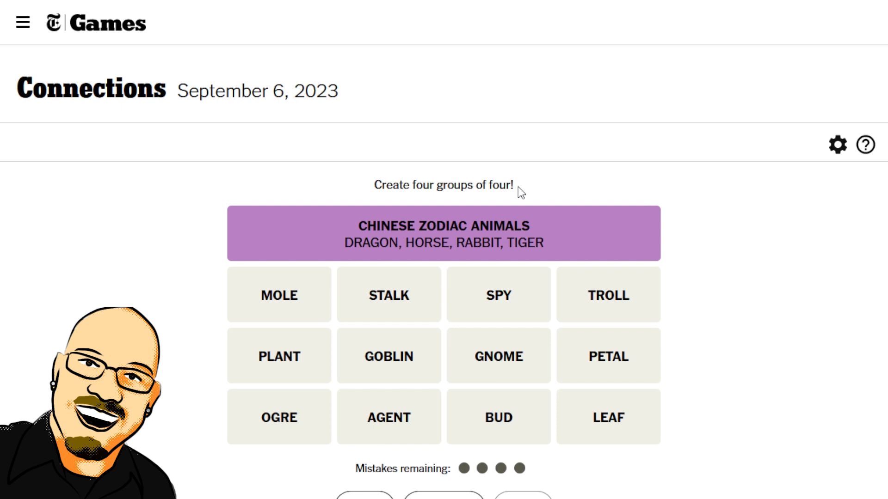
{"action": "left_click", "coordinate": [497, 294]}
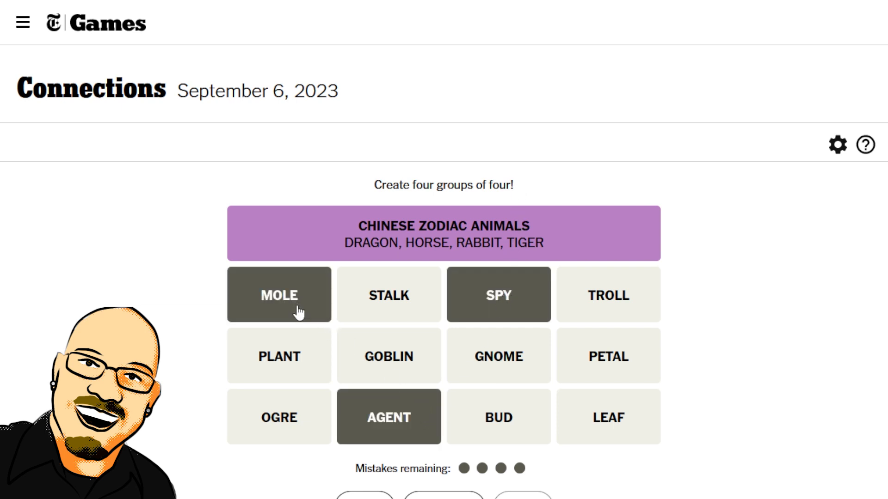
{"action": "mouse_move", "coordinate": [296, 371]}
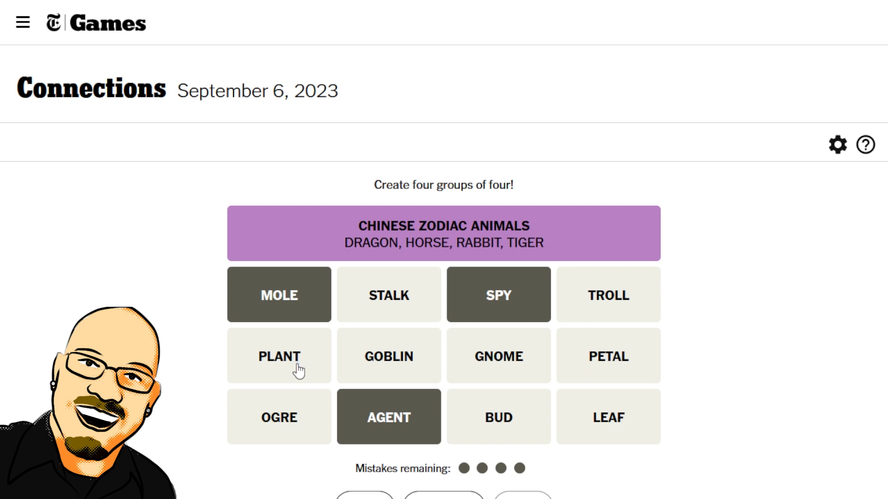
- Submit AGENT, MOLE, PLANT, SPY for espionage and GNOME, GOBLIN, OGRE, TROLL for folklore creatures
{"action": "left_click", "coordinate": [279, 356]}
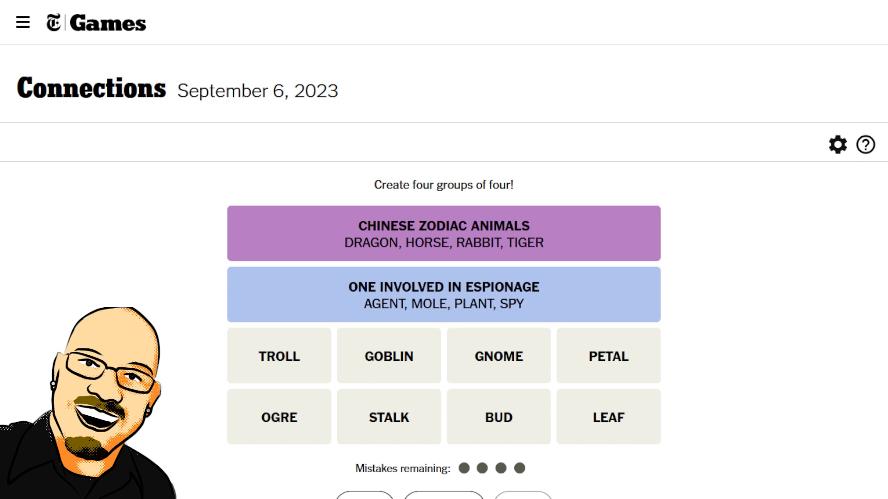
{"action": "mouse_move", "coordinate": [401, 291]}
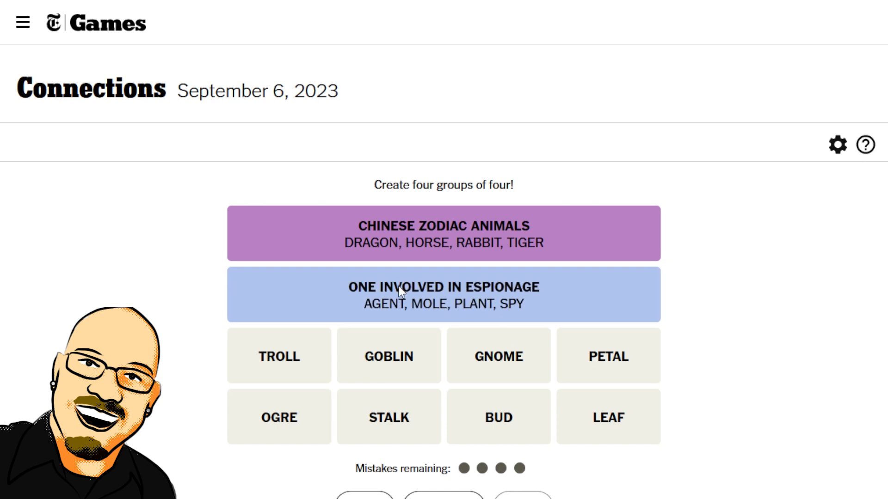
{"action": "mouse_move", "coordinate": [517, 326]}
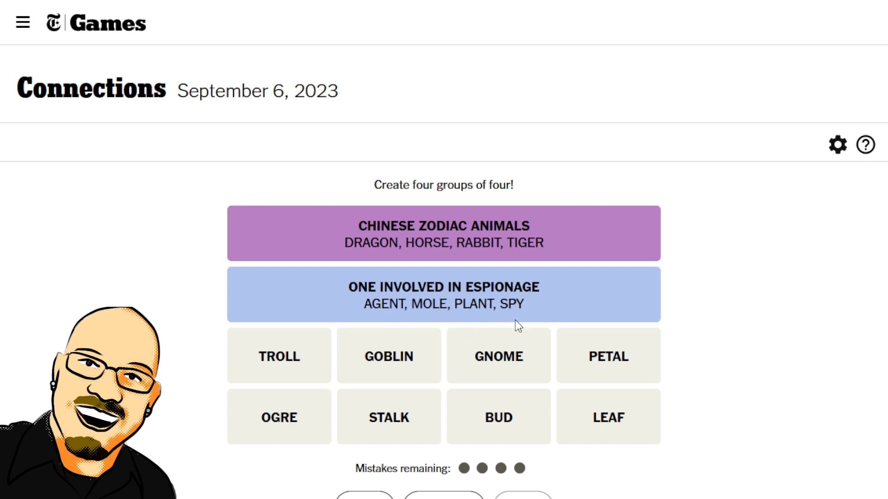
{"action": "left_click", "coordinate": [278, 417]}
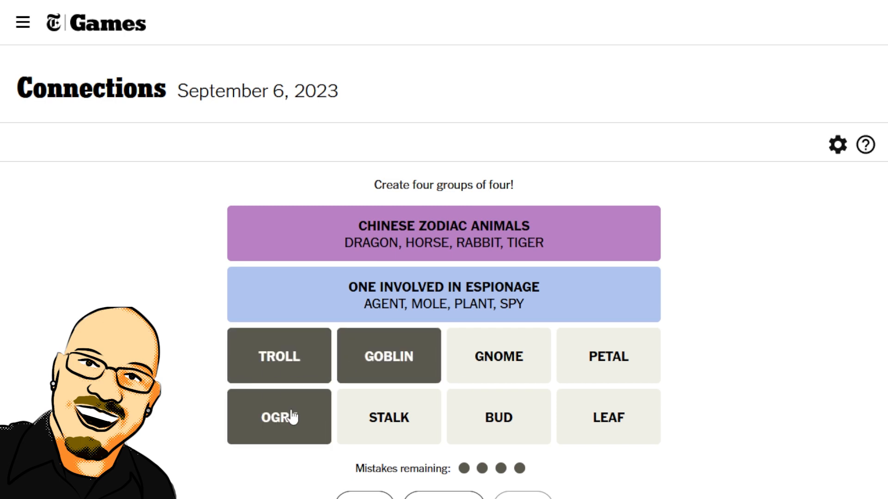
{"action": "mouse_move", "coordinate": [471, 382]}
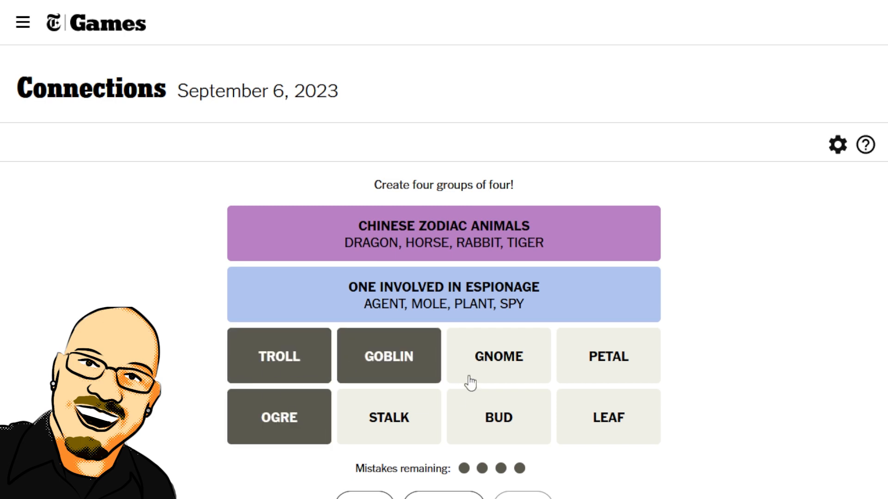
{"action": "left_click", "coordinate": [499, 355]}
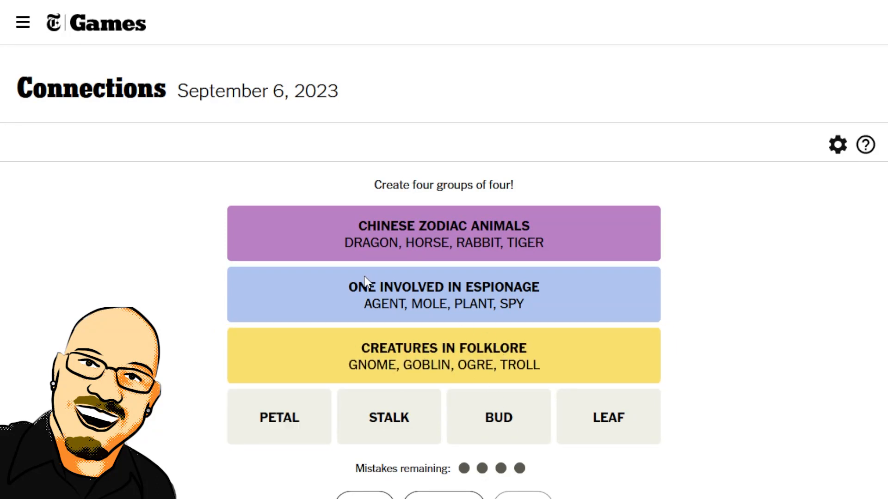
- Submit PETAL, STALK, BUD, LEAF as flower parts and dismiss the 'Perfect!' results popup
{"action": "left_click", "coordinate": [389, 417]}
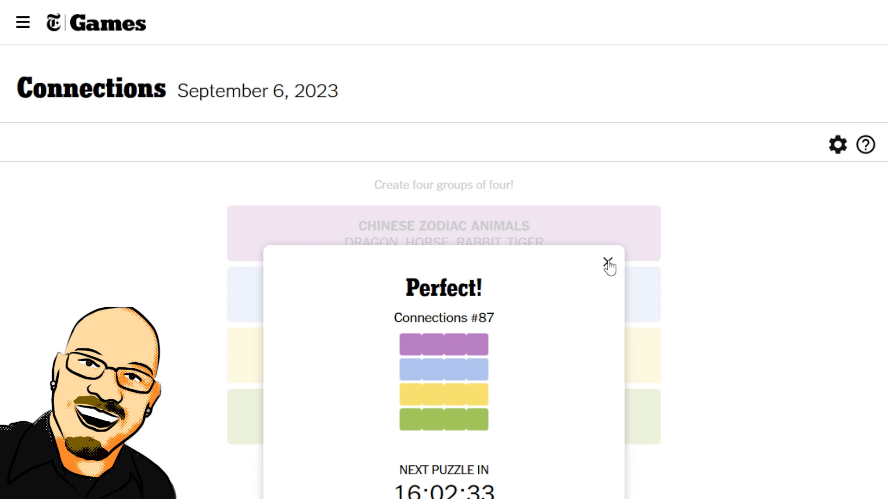
{"action": "left_click", "coordinate": [609, 263]}
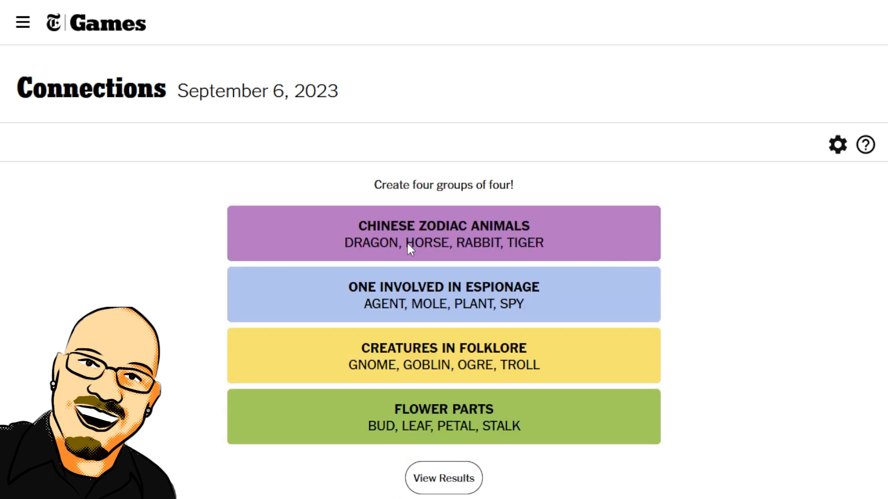
{"action": "mouse_move", "coordinate": [427, 246]}
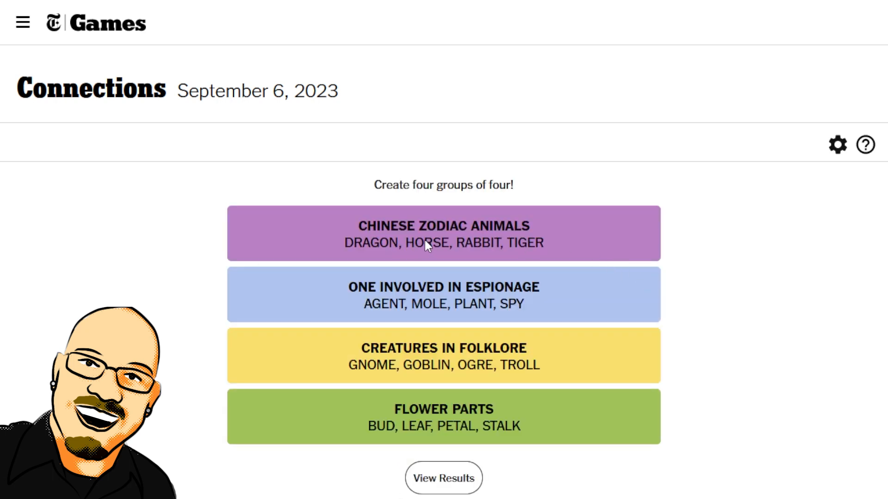